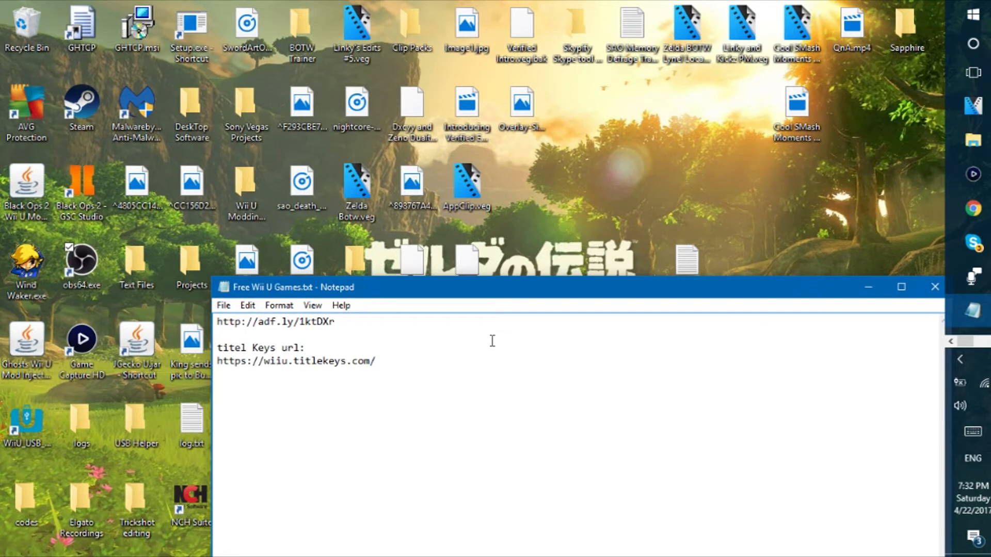
{"action": "mouse_move", "coordinate": [363, 308]}
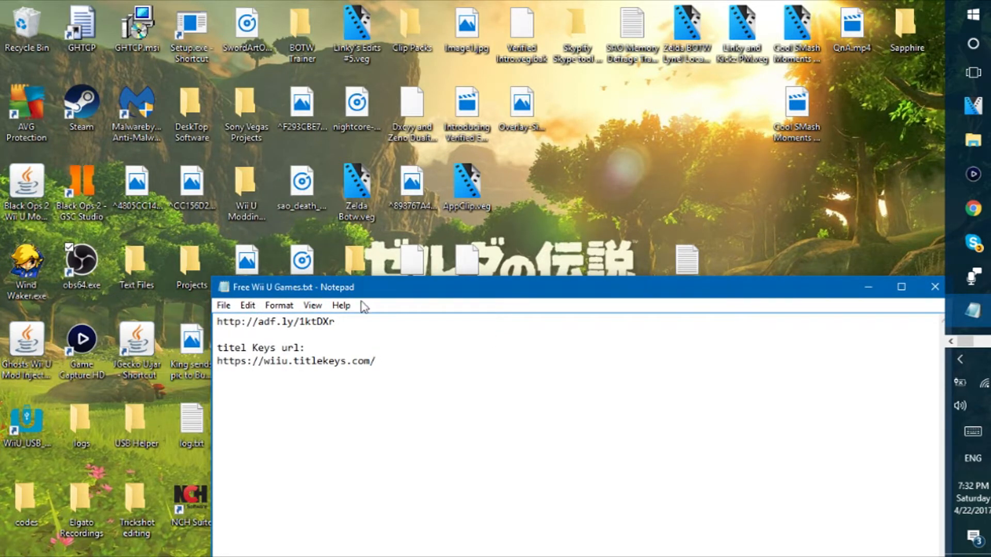
{"action": "double_click", "coordinate": [275, 321]}
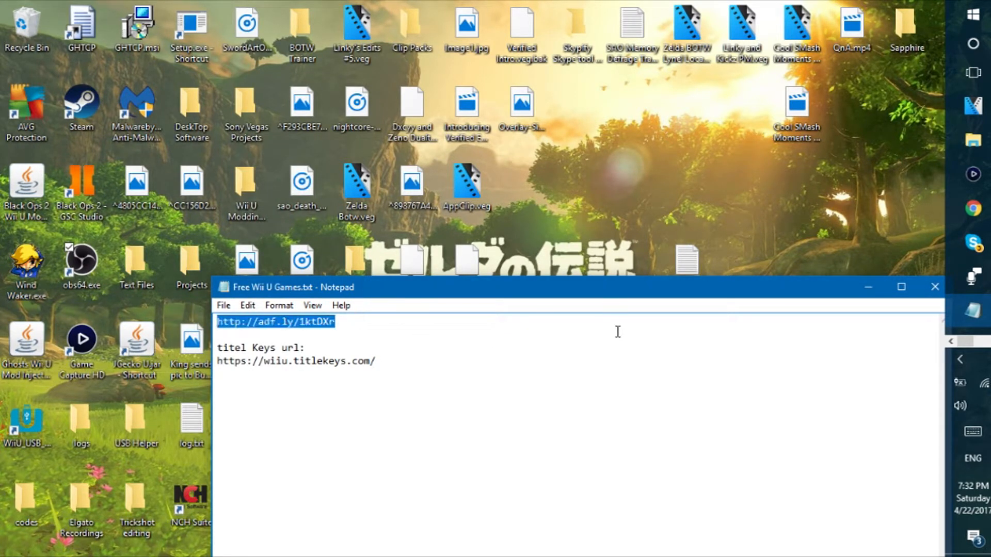
{"action": "mouse_move", "coordinate": [756, 264]}
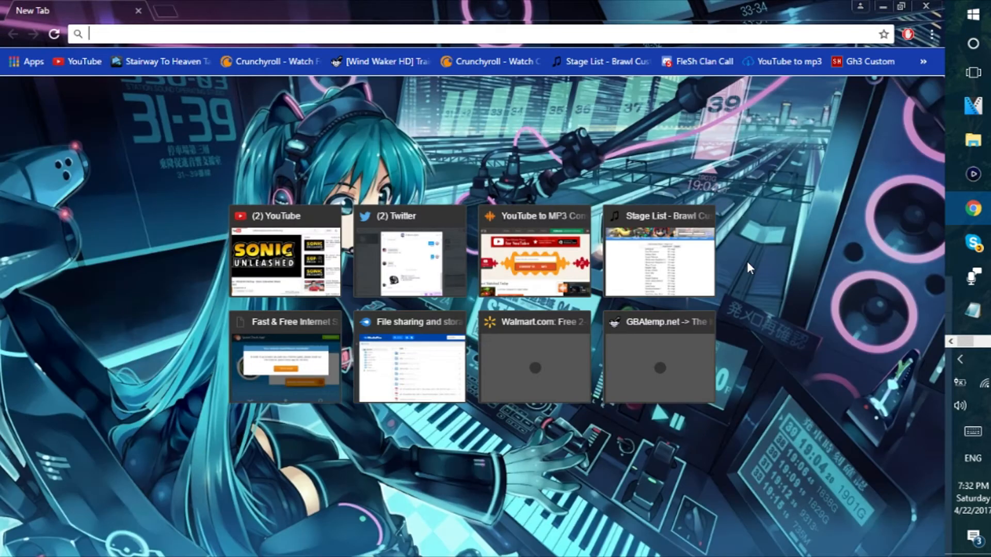
{"action": "type", "text": "http://adf.ly/1ktDXr"}
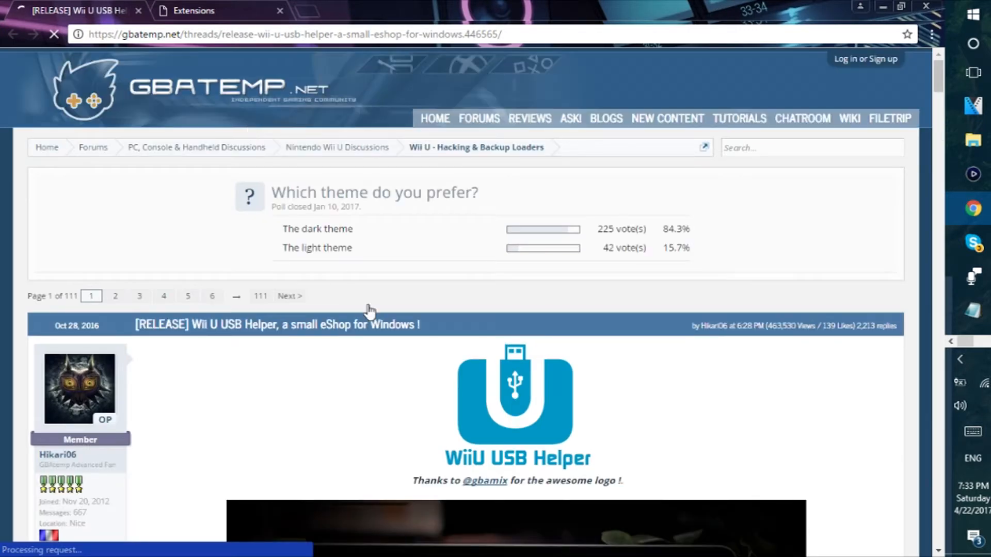
{"action": "scroll", "scroll_direction": "down", "scroll_amount": 3}
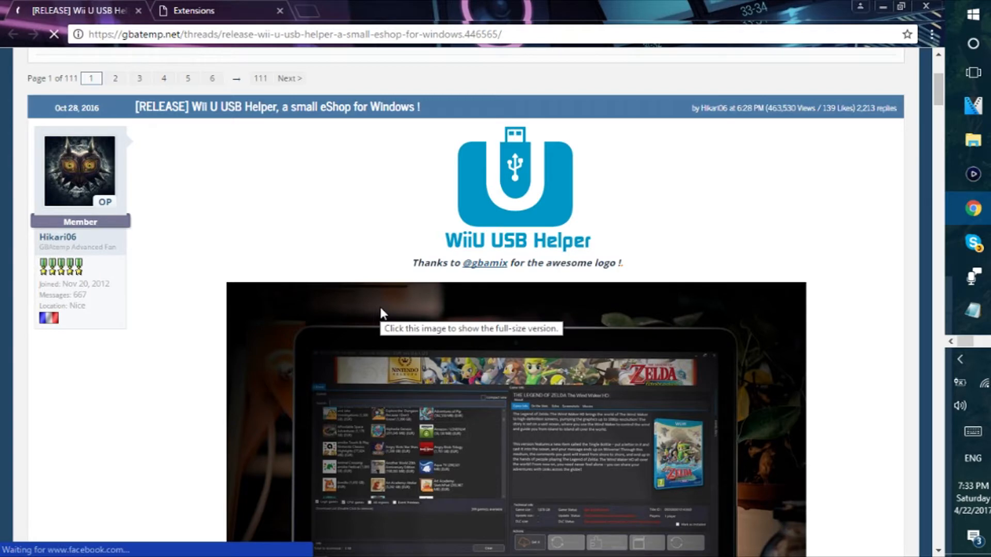
{"action": "scroll", "scroll_direction": "down", "scroll_amount": 3}
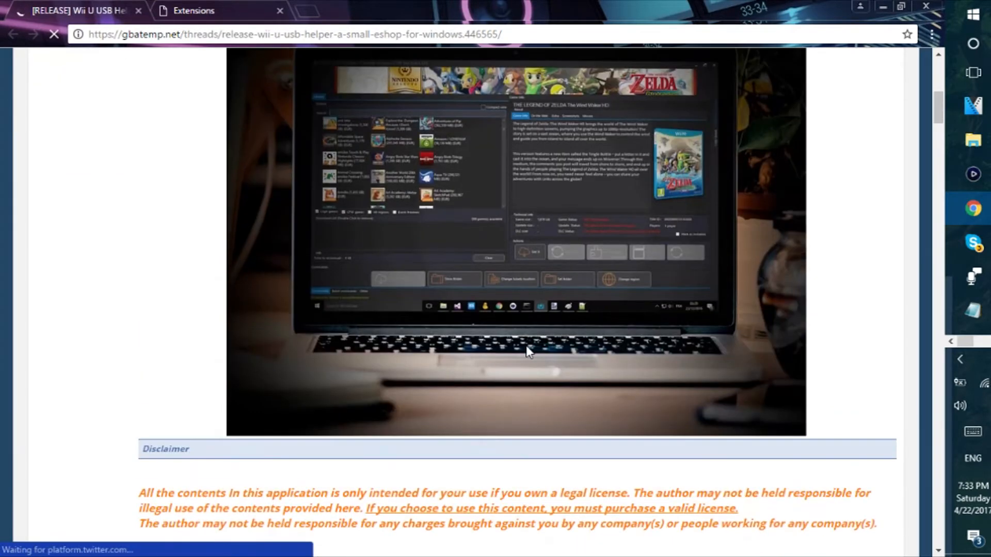
{"action": "scroll", "scroll_direction": "down", "scroll_amount": 3}
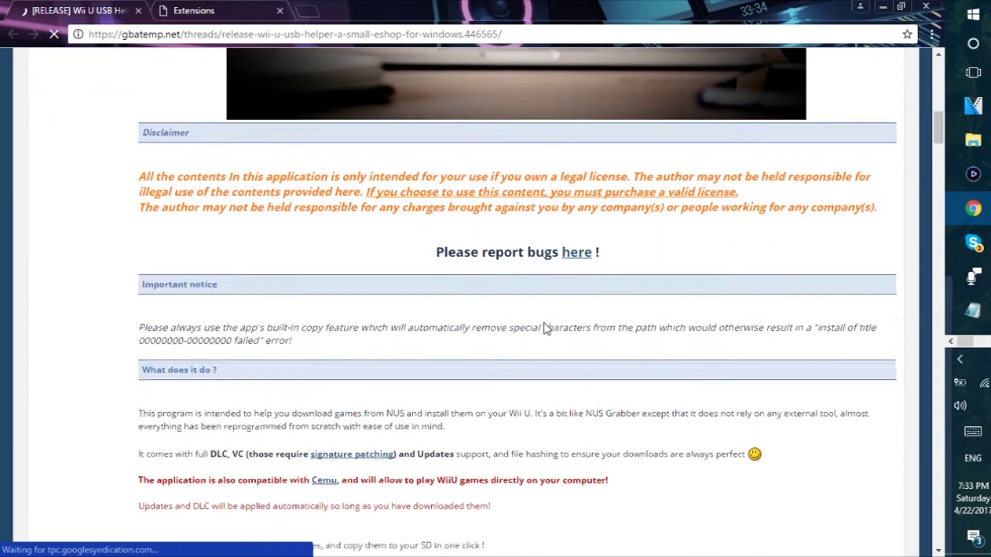
{"action": "scroll", "scroll_direction": "down", "scroll_amount": 3}
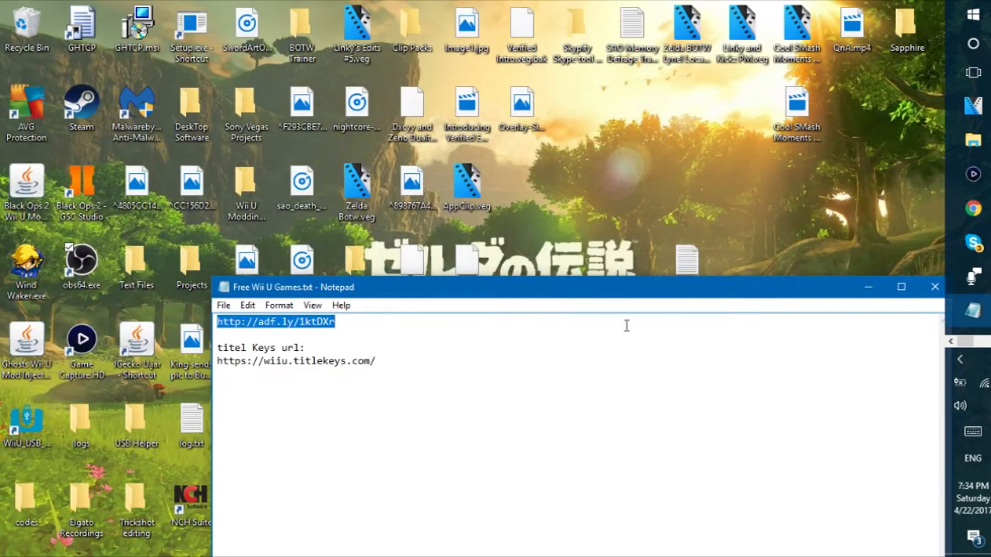
Bring the notes forward and select the titlekeys web address
{"action": "left_click", "coordinate": [375, 361]}
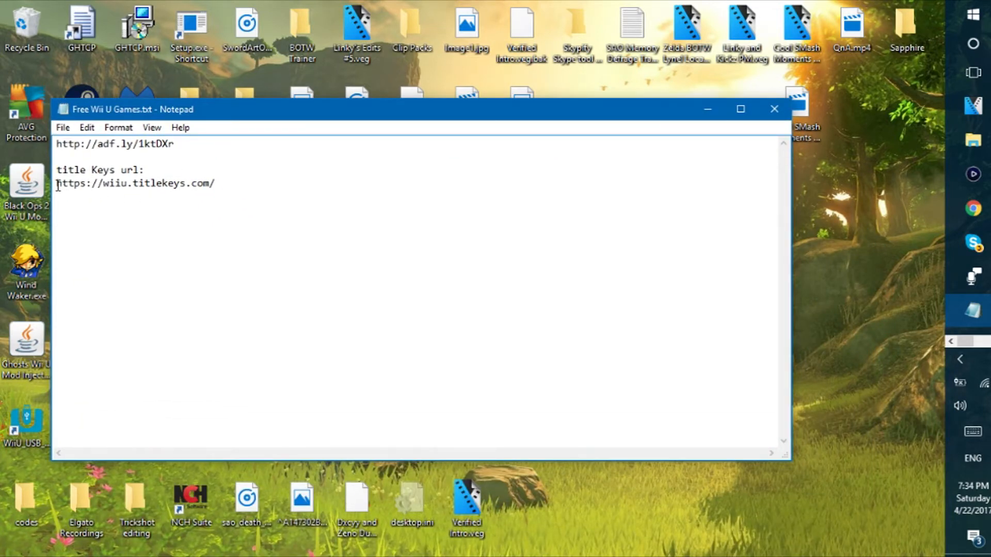
{"action": "double_click", "coordinate": [107, 183]}
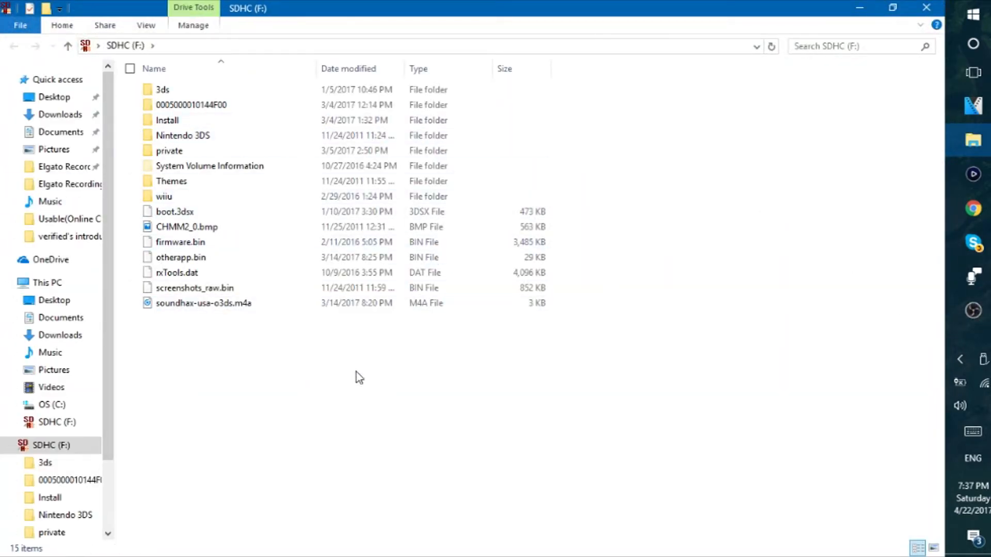
Close the SDHC (F:) File Explorer window
{"action": "left_click", "coordinate": [893, 7]}
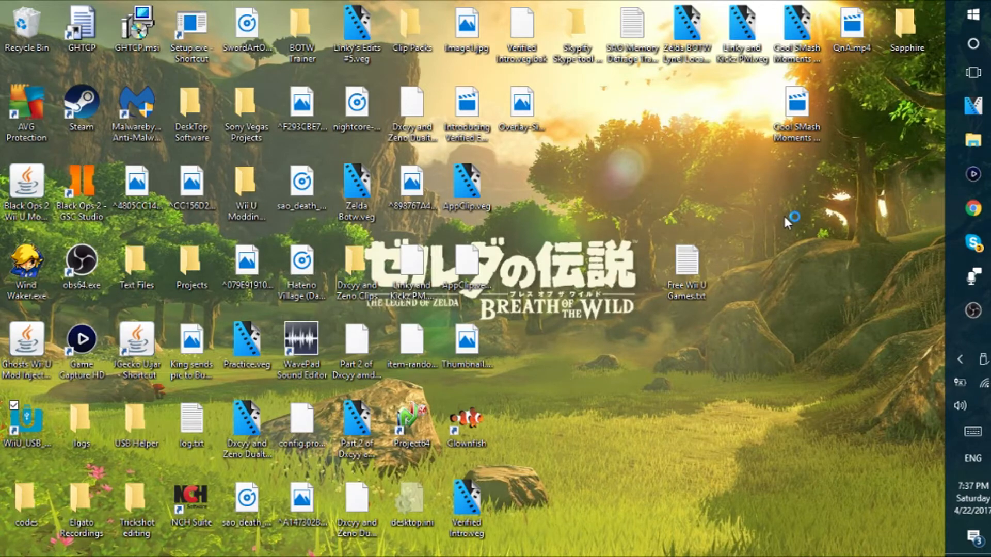
Launch WiiU_USB Helper from the desktop and dismiss the 'New titles available!' notice
{"action": "double_click", "coordinate": [26, 419]}
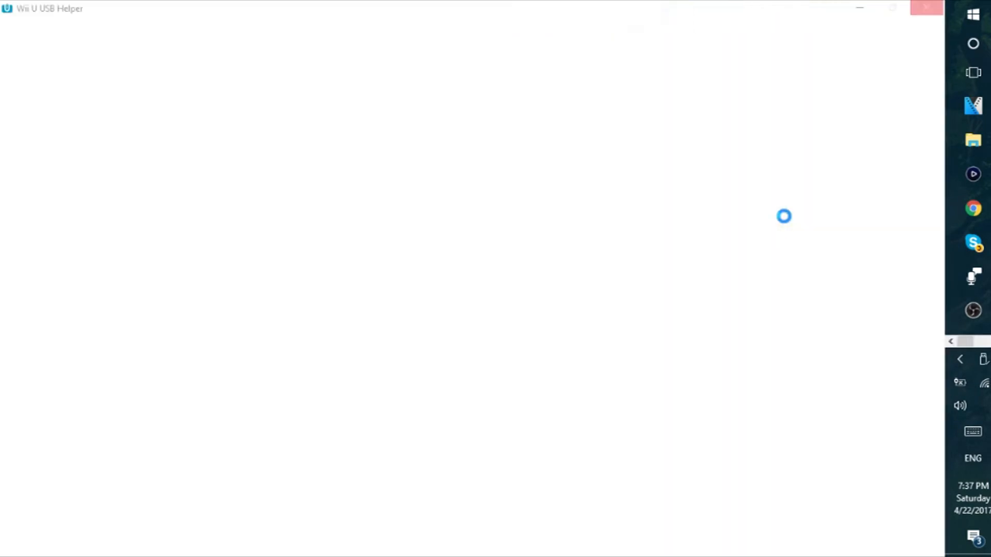
{"action": "mouse_move", "coordinate": [549, 8]}
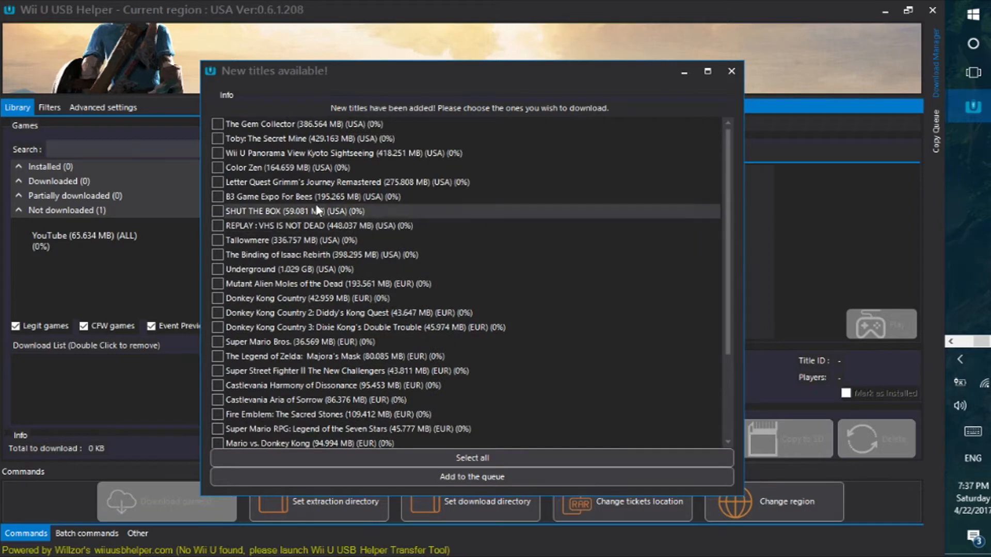
{"action": "left_click", "coordinate": [731, 71]}
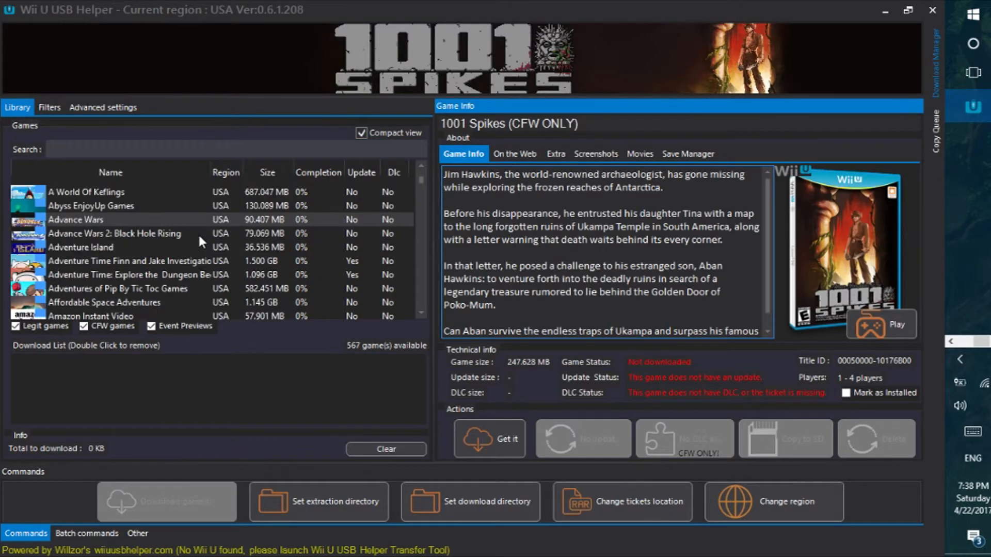
Scroll the Library to New SUPER MARIO BROS. U and show its Game Info
{"action": "scroll", "scroll_direction": "down", "scroll_amount": 3}
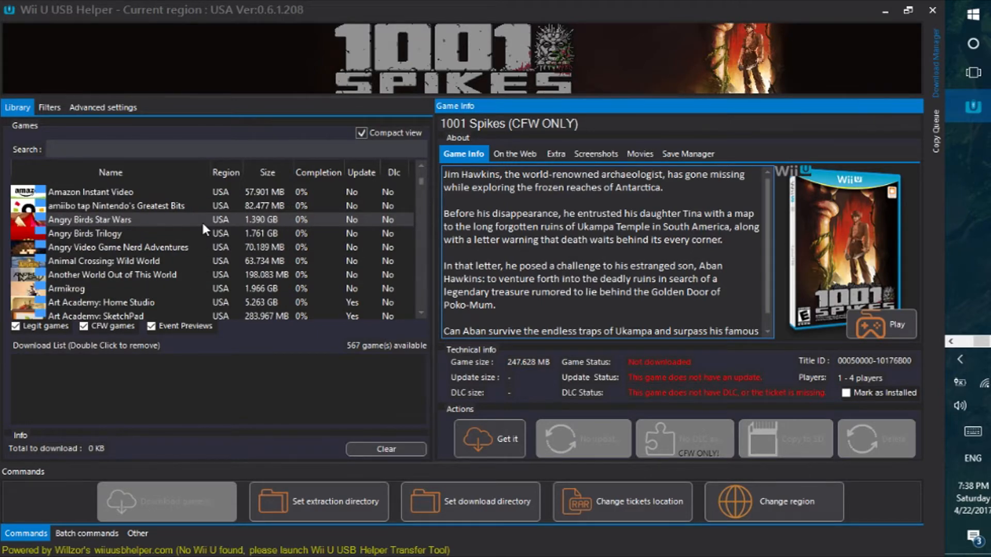
{"action": "scroll", "scroll_direction": "down", "scroll_amount": 3}
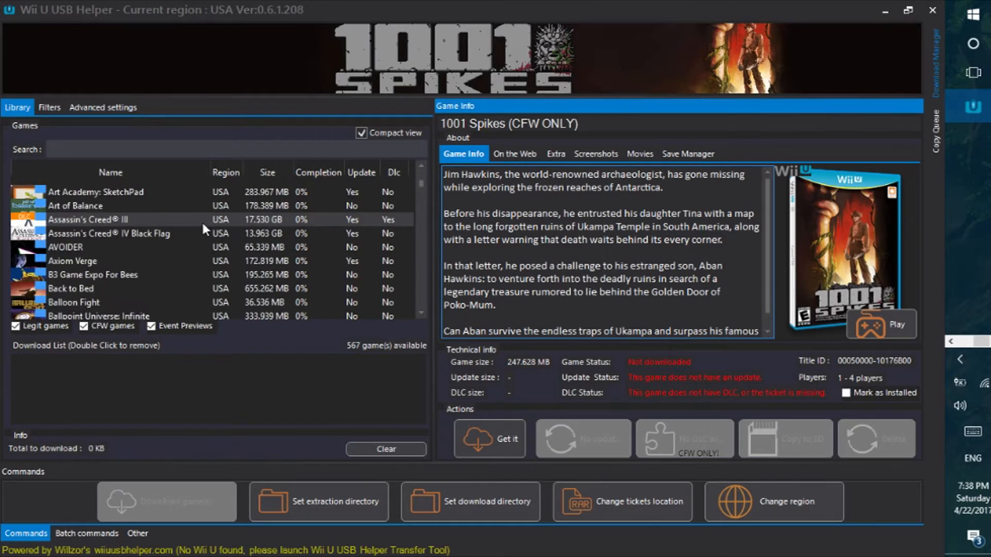
{"action": "scroll", "scroll_direction": "down", "scroll_amount": 3}
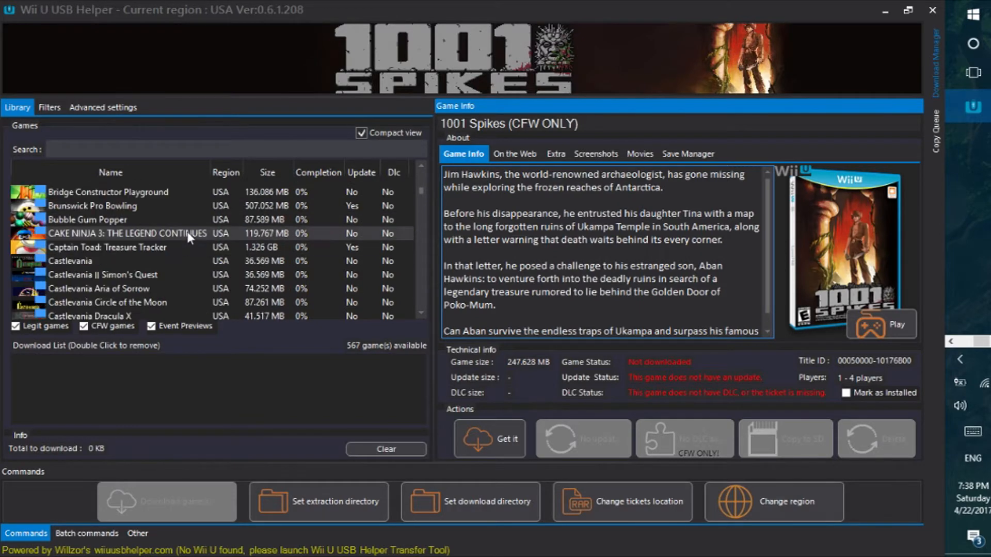
{"action": "scroll", "scroll_direction": "down", "scroll_amount": 3}
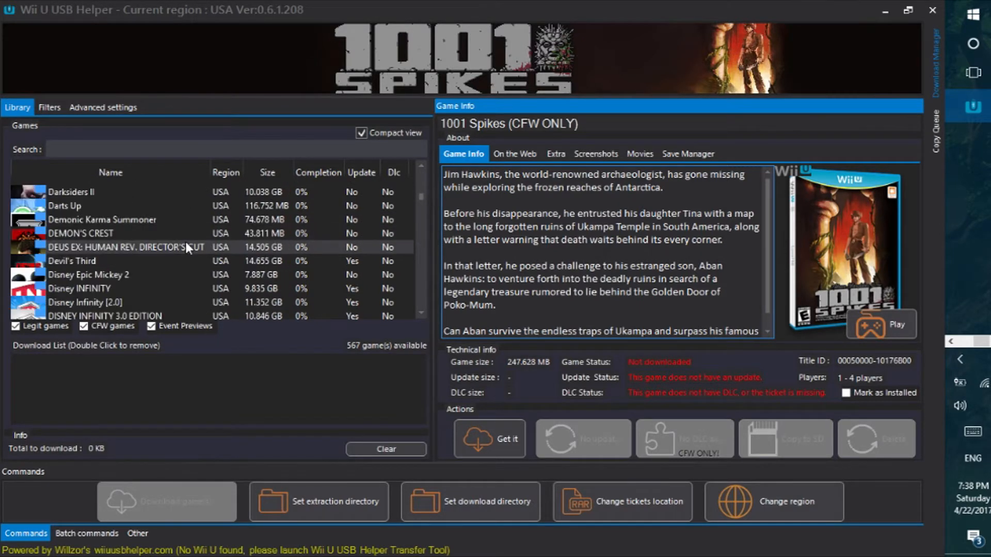
{"action": "scroll", "scroll_direction": "down", "scroll_amount": 3}
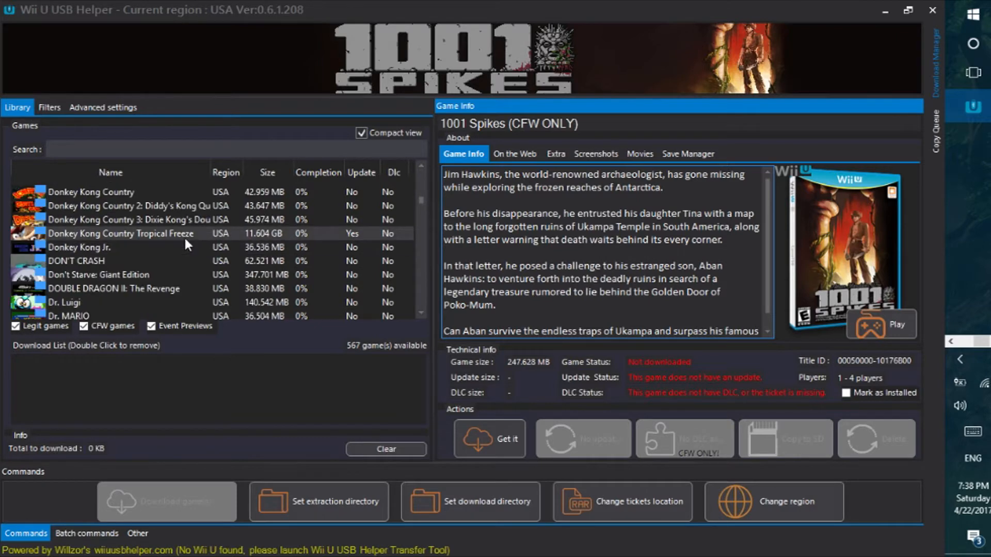
{"action": "scroll", "scroll_direction": "down", "scroll_amount": 3}
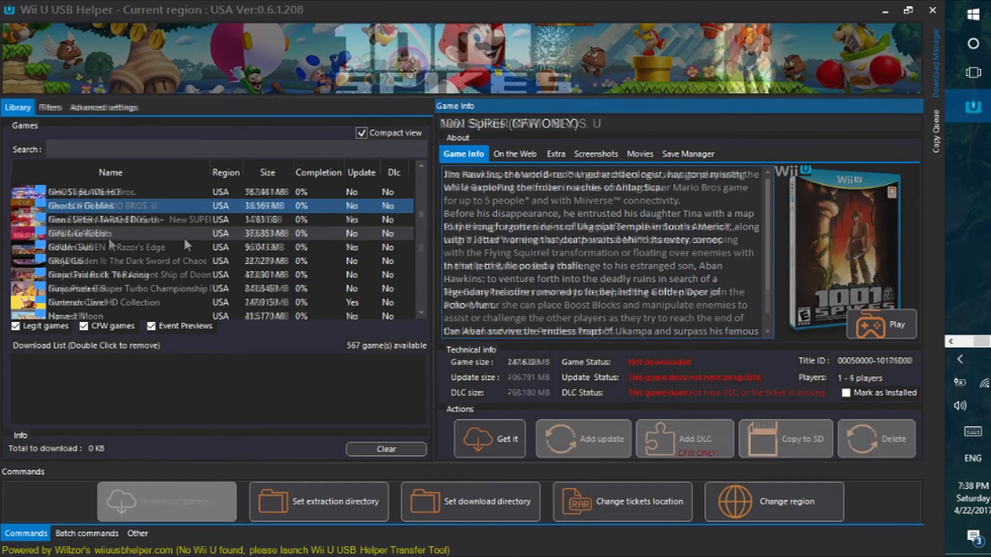
{"action": "left_click", "coordinate": [101, 206]}
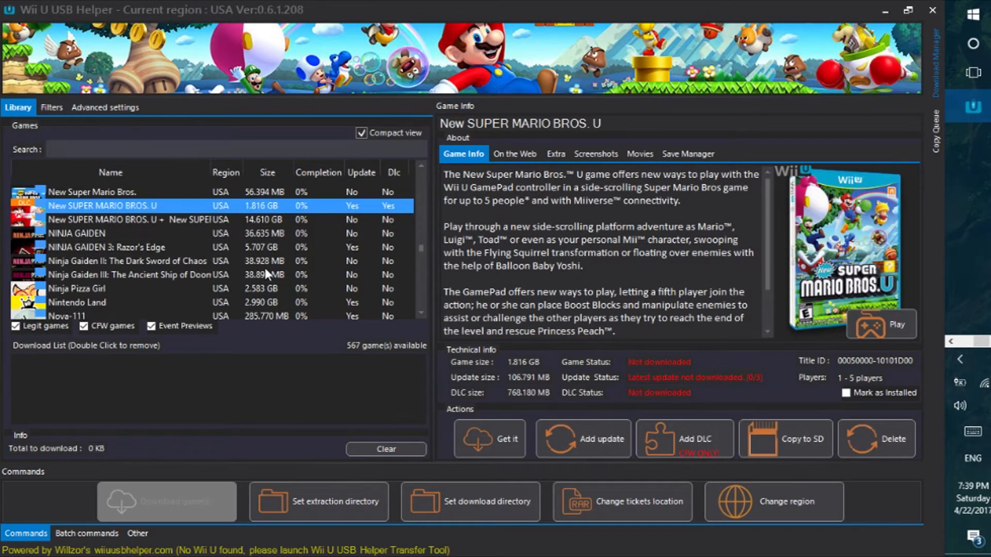
{"action": "mouse_move", "coordinate": [478, 10]}
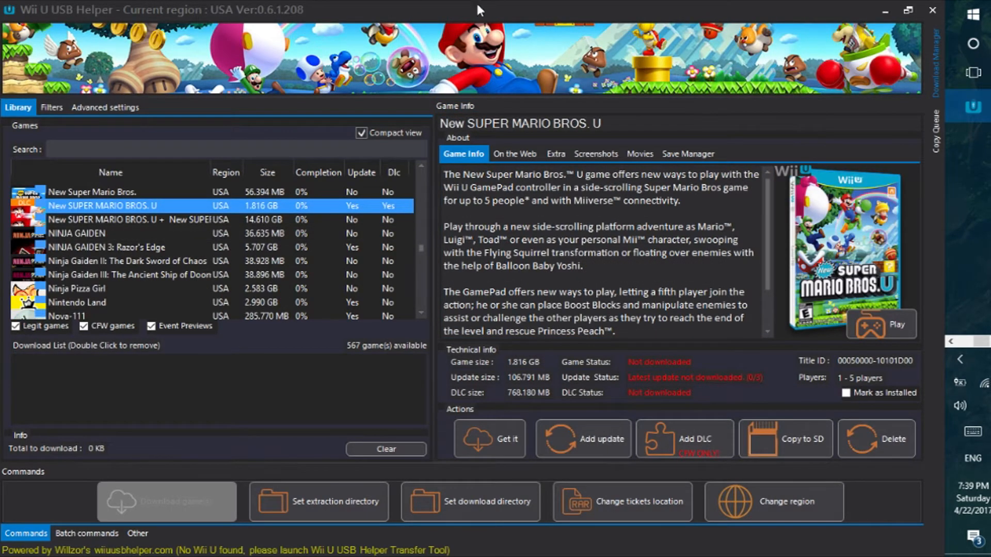
Queue New SUPER MARIO BROS. U with its DLC but no update, then minimize the helper
{"action": "left_click", "coordinate": [490, 439]}
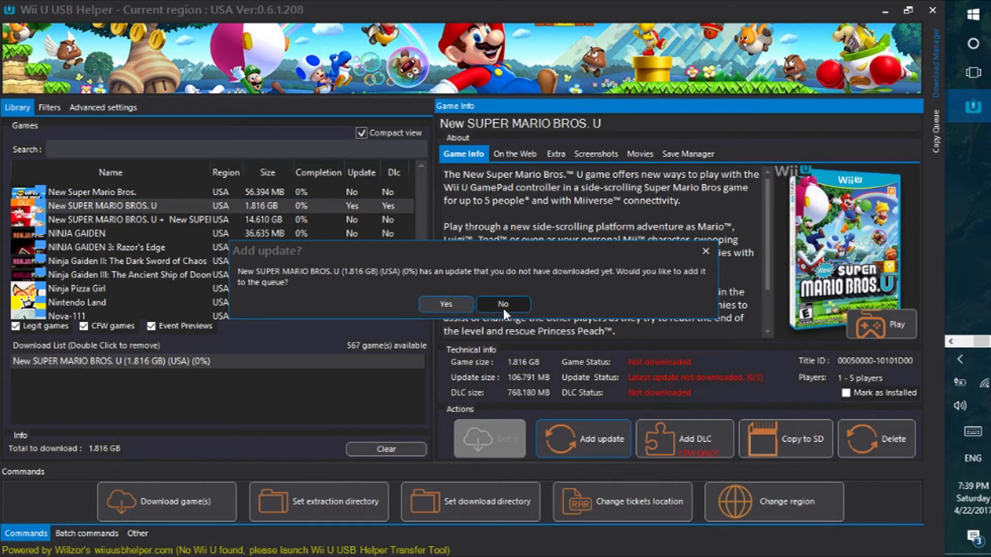
{"action": "left_click", "coordinate": [502, 304]}
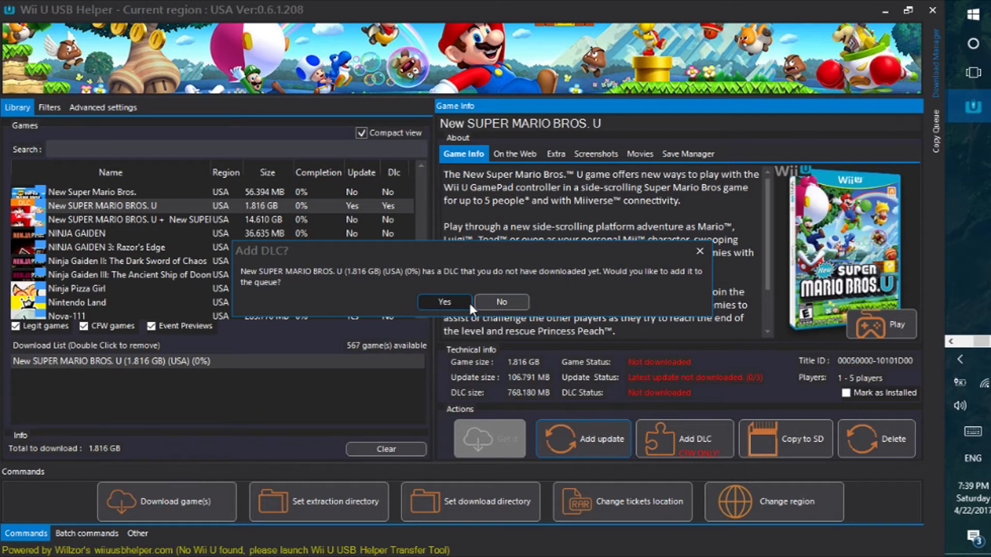
{"action": "left_click", "coordinate": [444, 301]}
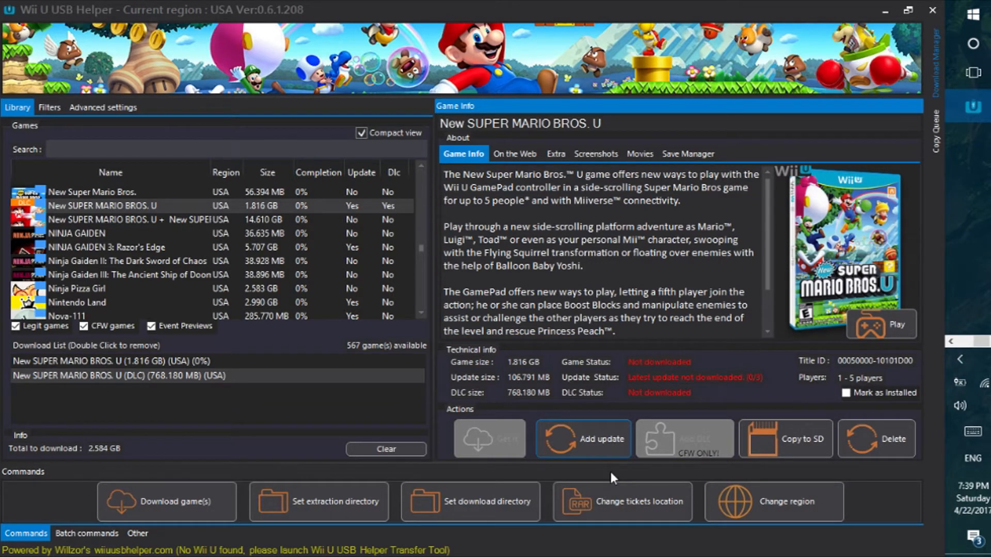
{"action": "mouse_move", "coordinate": [418, 399]}
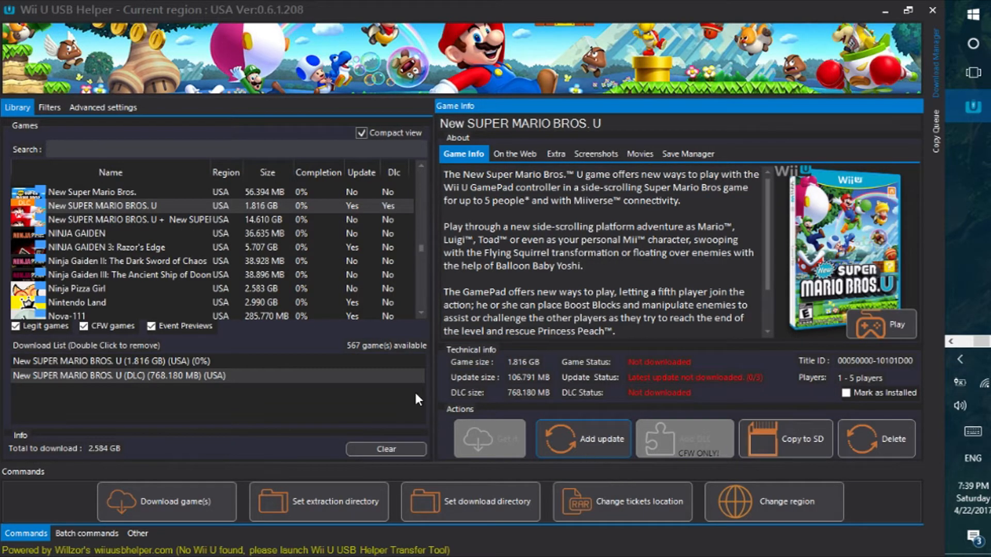
{"action": "mouse_move", "coordinate": [180, 430]}
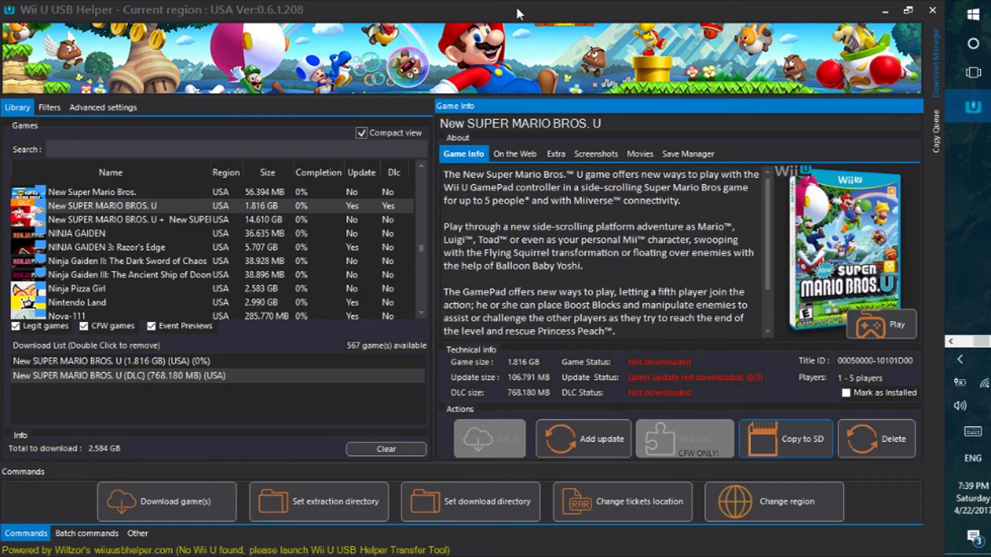
{"action": "mouse_move", "coordinate": [810, 438]}
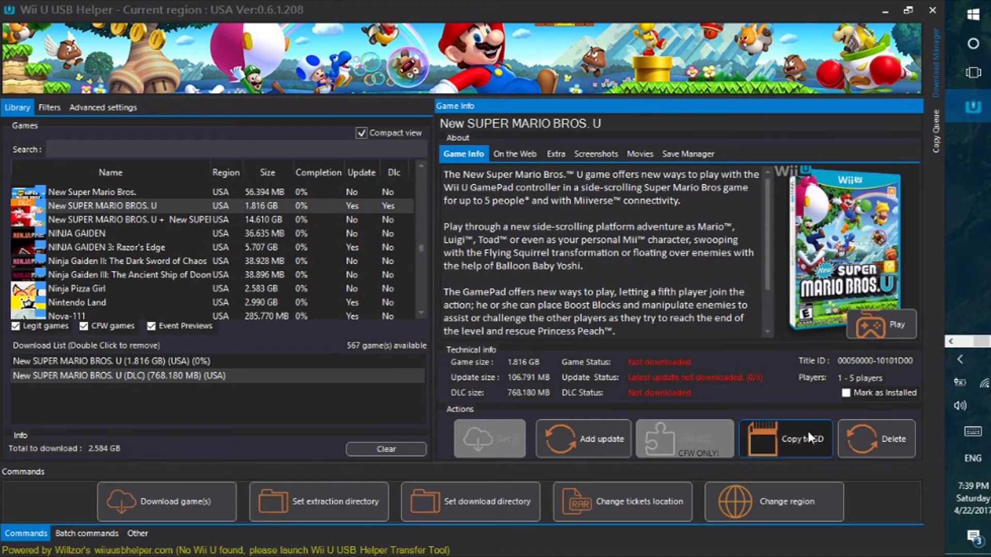
{"action": "left_click", "coordinate": [118, 375]}
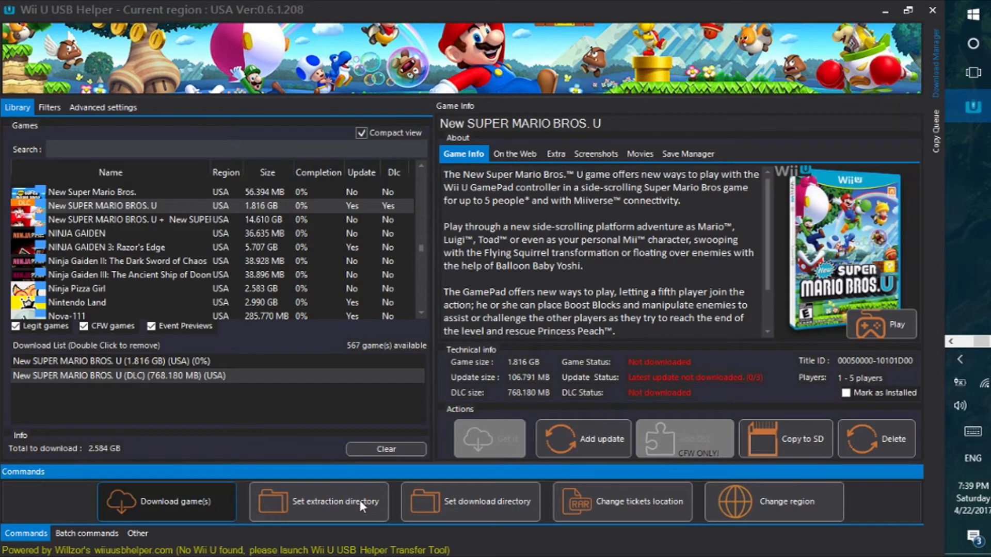
{"action": "left_click", "coordinate": [166, 502]}
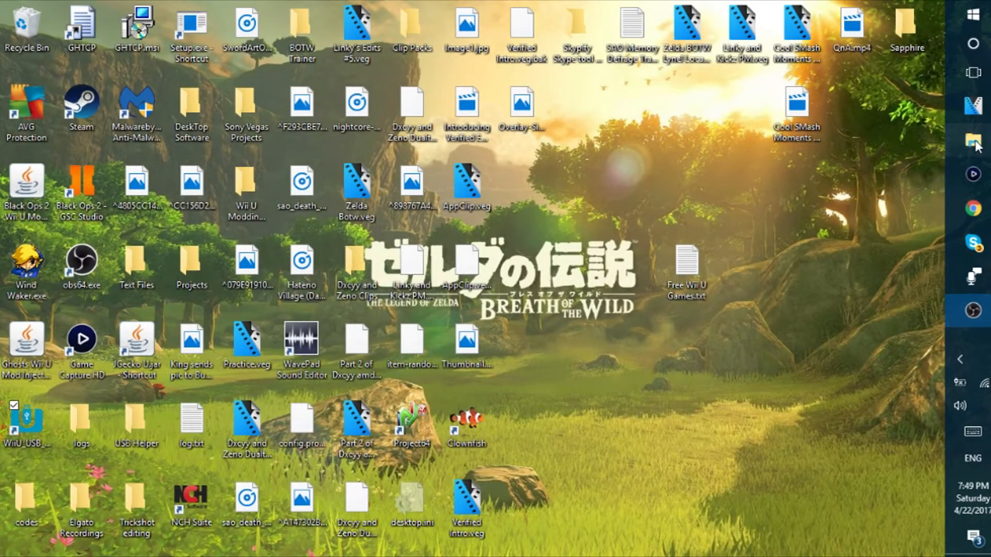
Browse SDHC (F:) Install to The Legend of Zelda A Link to the Past folder
{"action": "left_click", "coordinate": [972, 141]}
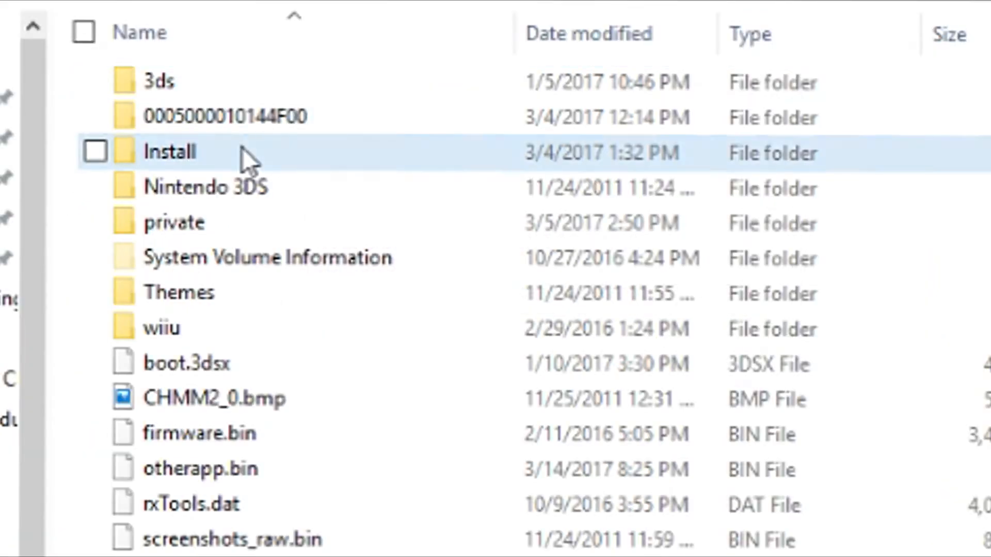
{"action": "double_click", "coordinate": [167, 152]}
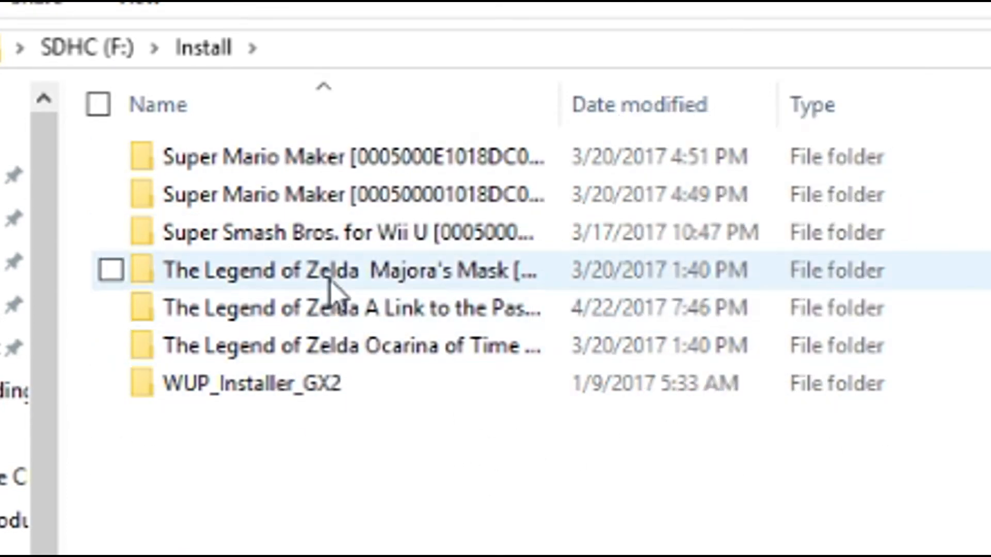
{"action": "double_click", "coordinate": [341, 308]}
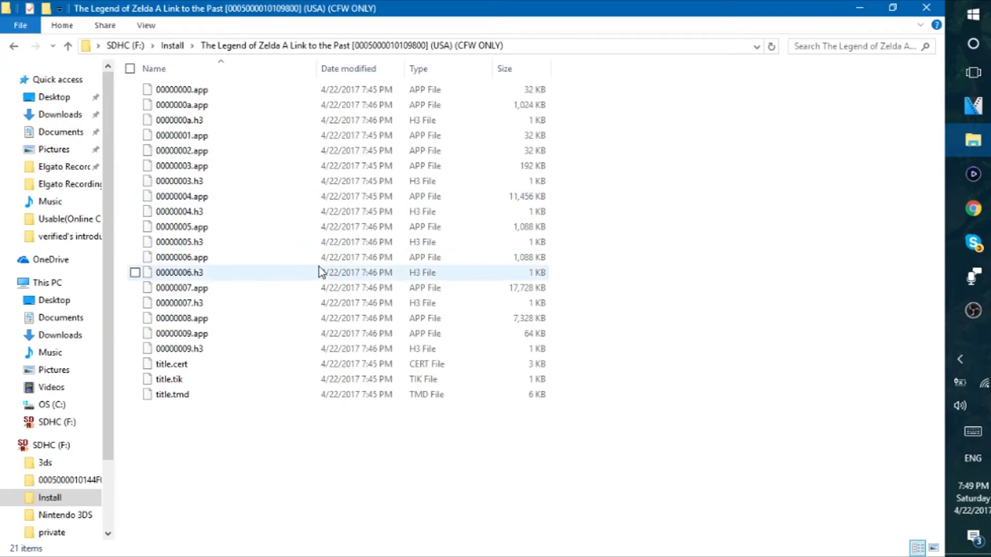
{"action": "mouse_move", "coordinate": [172, 46]}
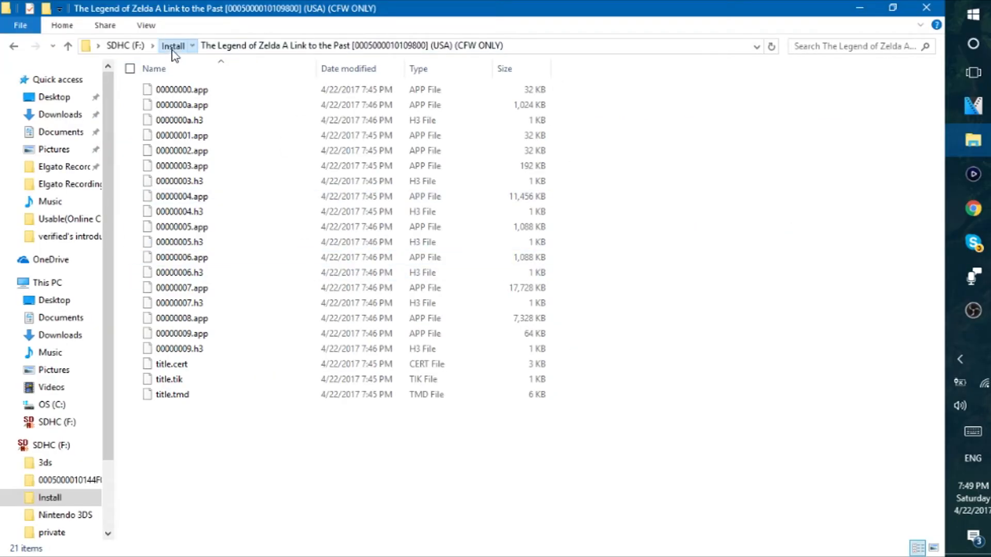
Go back from the game folder and open the SD card's wiiu folder
{"action": "left_click", "coordinate": [125, 45]}
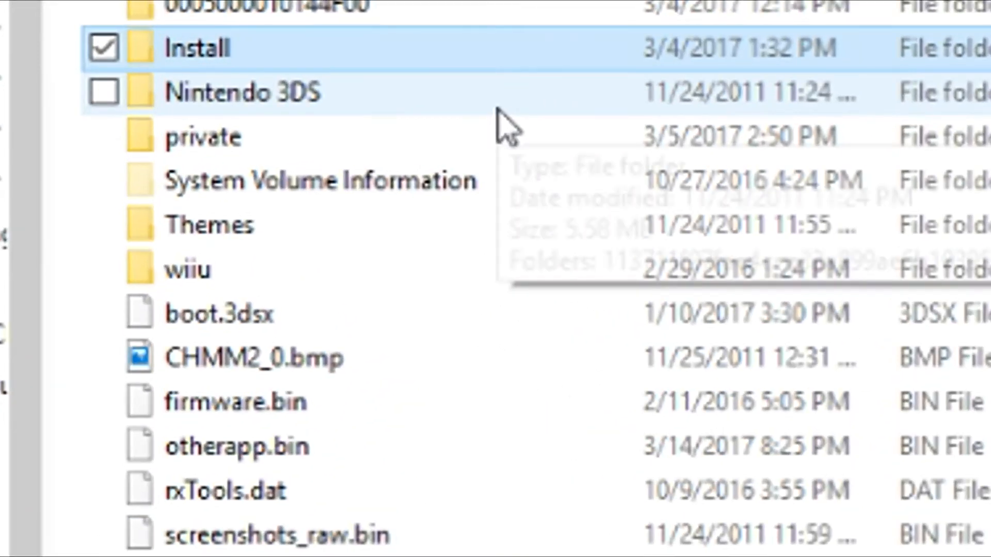
{"action": "mouse_move", "coordinate": [505, 114]}
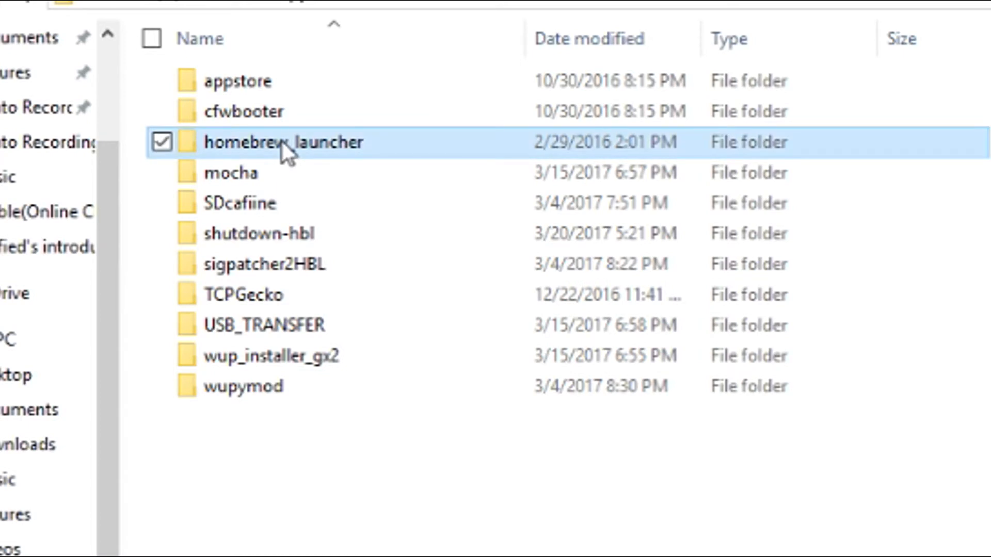
{"action": "mouse_move", "coordinate": [310, 161]}
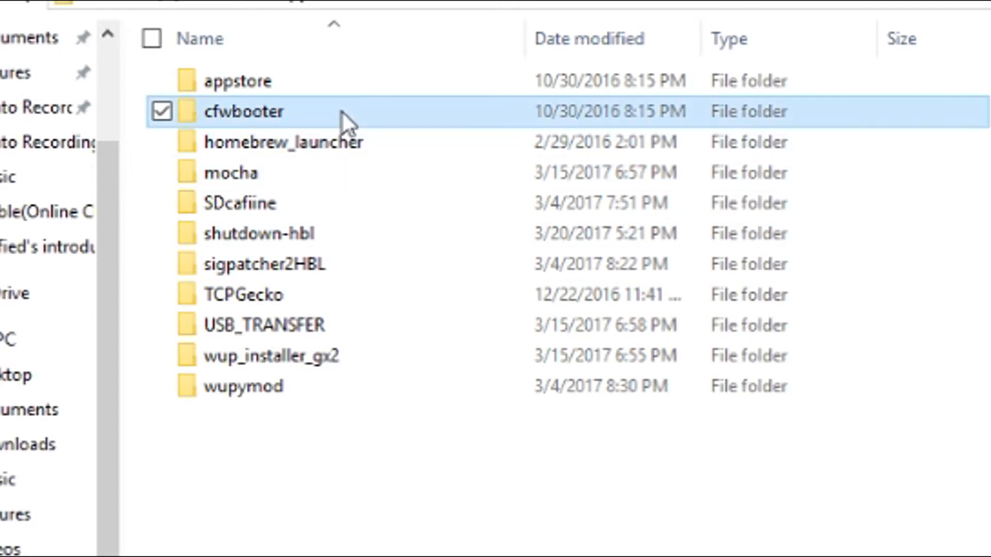
{"action": "left_click", "coordinate": [236, 80]}
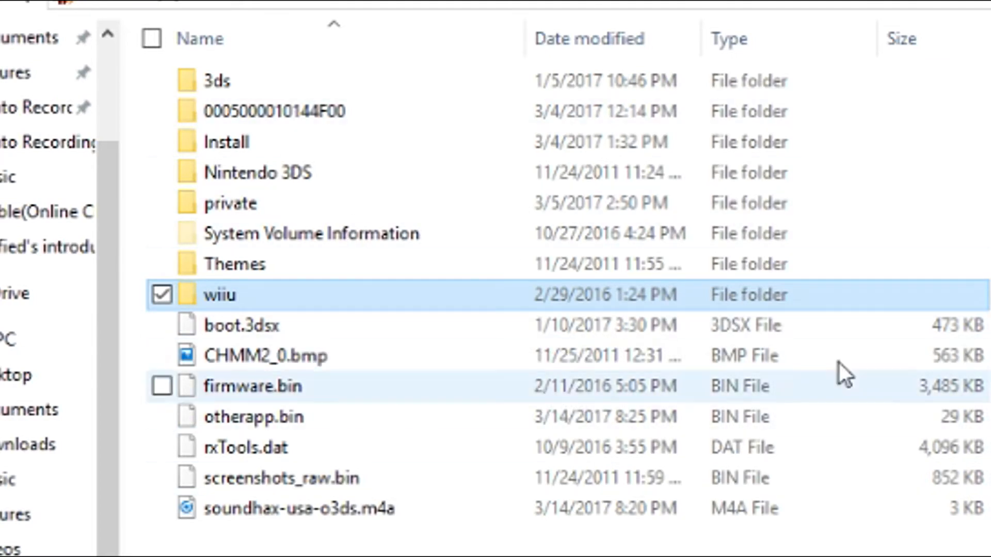
{"action": "left_click", "coordinate": [161, 386]}
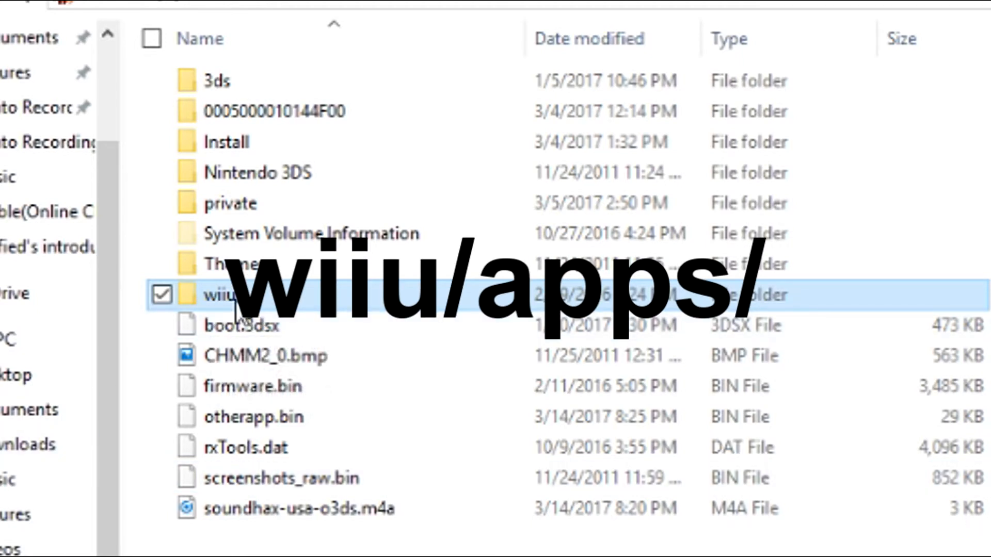
{"action": "double_click", "coordinate": [218, 295]}
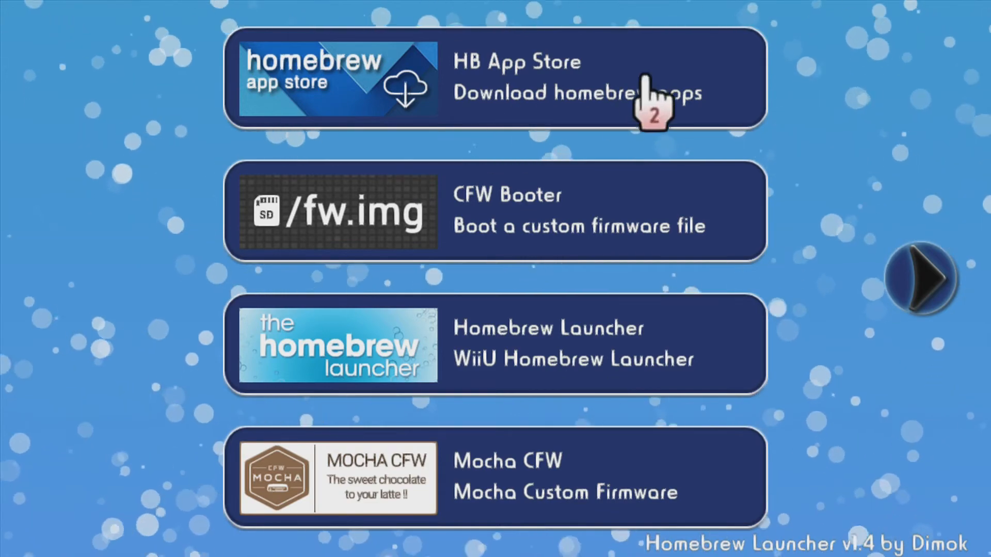
{"action": "left_click", "coordinate": [496, 79]}
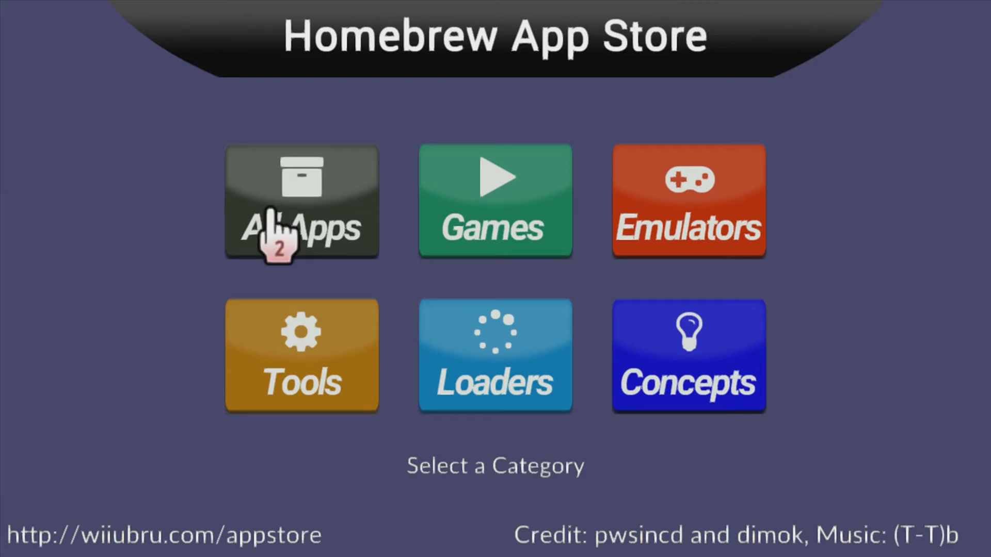
{"action": "left_click", "coordinate": [302, 201]}
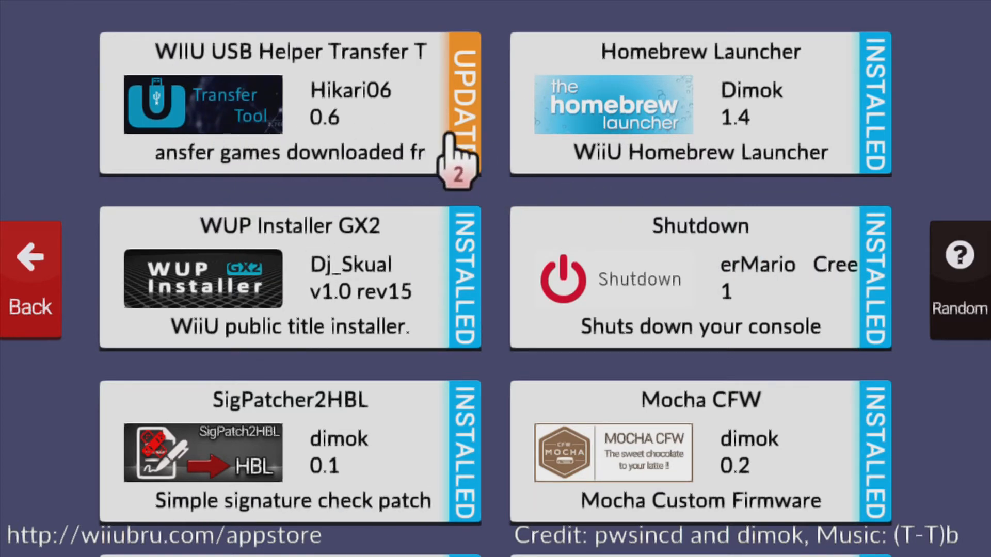
{"action": "scroll", "scroll_direction": "down", "scroll_amount": 3}
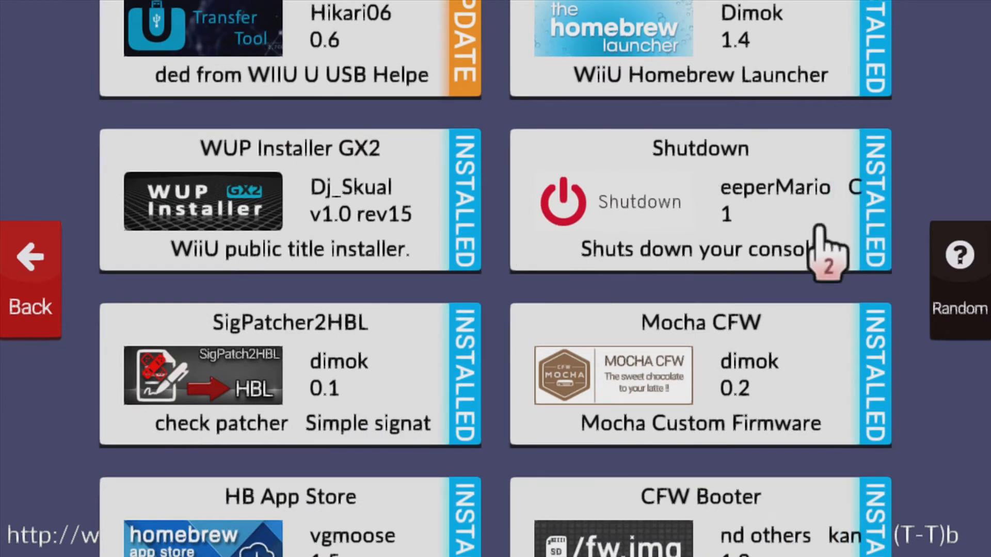
{"action": "scroll", "scroll_direction": "down", "scroll_amount": 3}
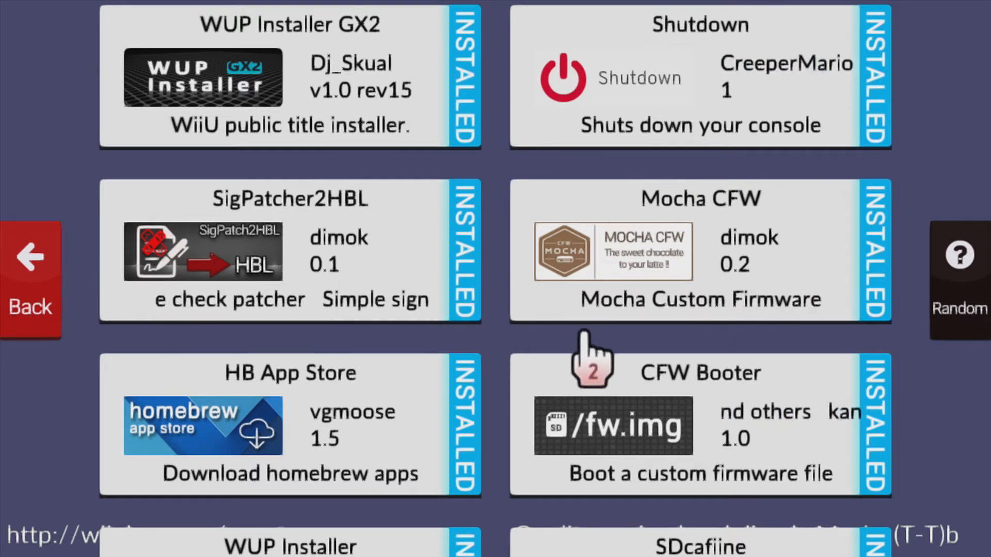
{"action": "scroll", "scroll_direction": "down", "scroll_amount": 3}
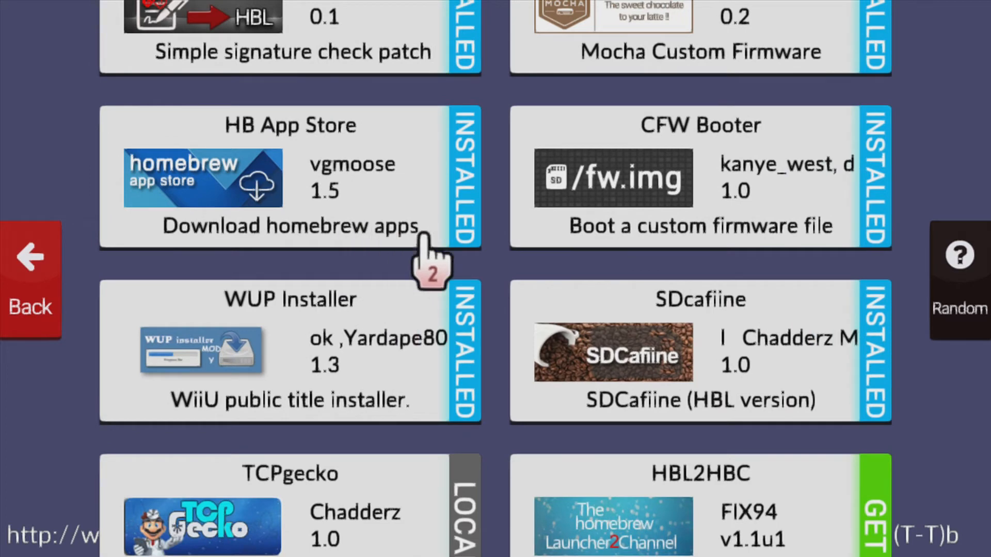
{"action": "scroll", "scroll_direction": "down", "scroll_amount": 3}
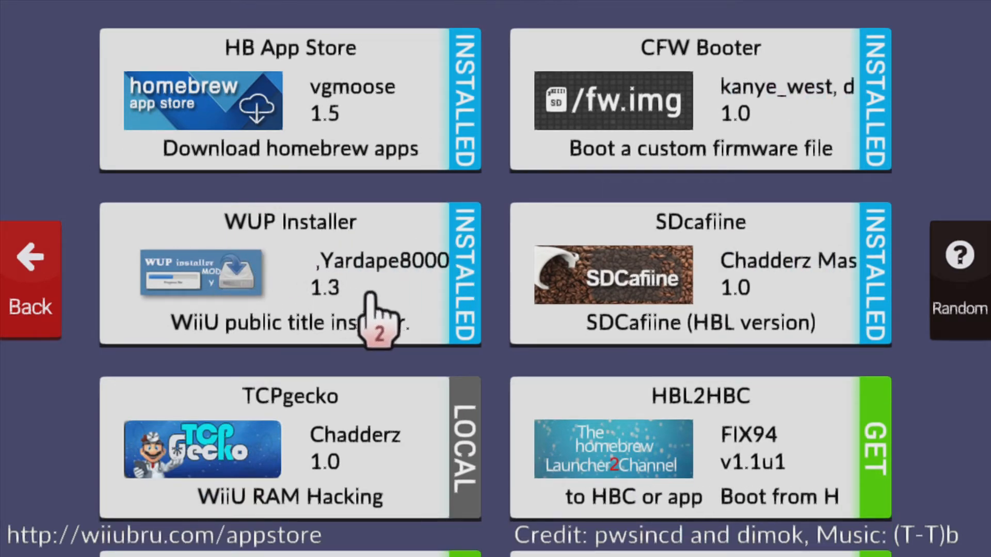
{"action": "left_click", "coordinate": [290, 275]}
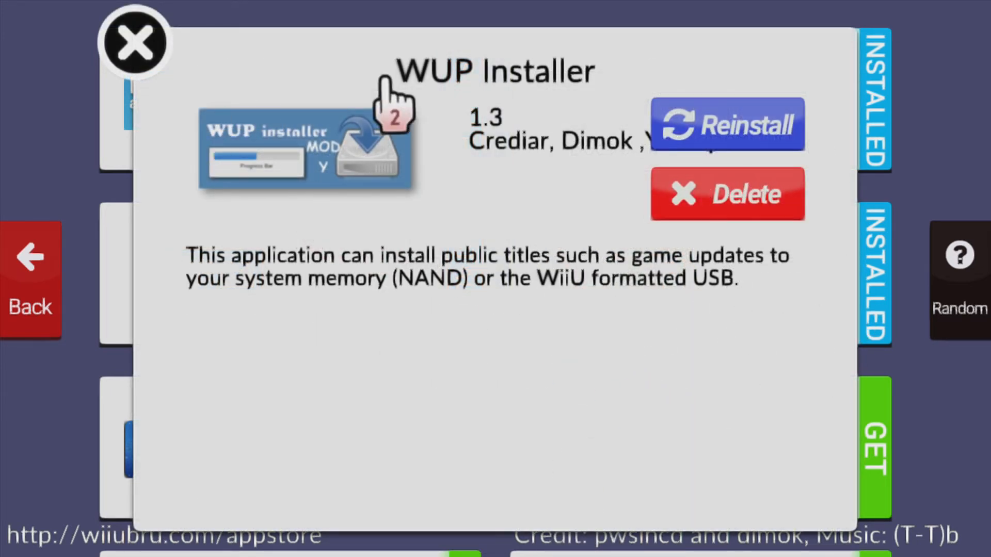
{"action": "left_click", "coordinate": [135, 41]}
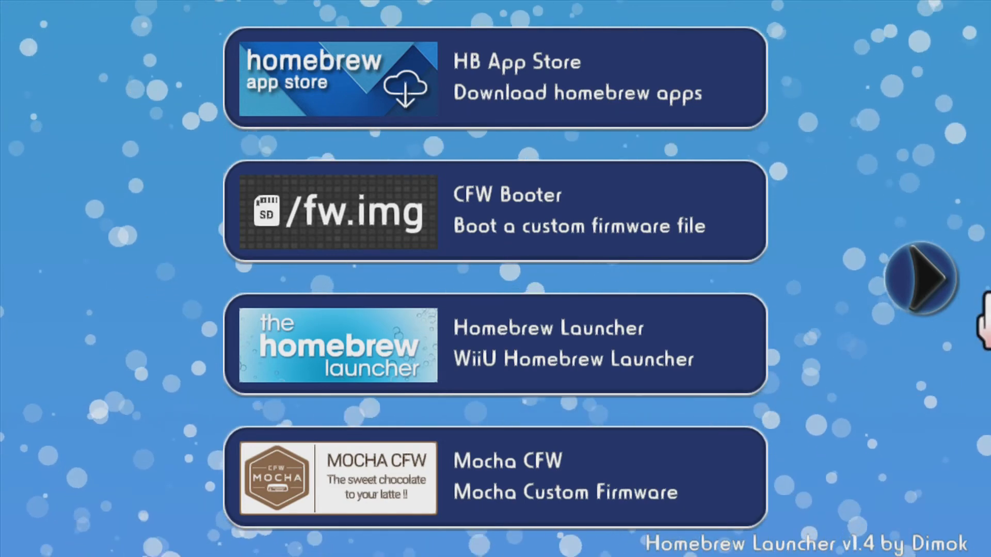
Page forward in the Homebrew Launcher app list to reach WUP Installer
{"action": "left_click", "coordinate": [920, 278]}
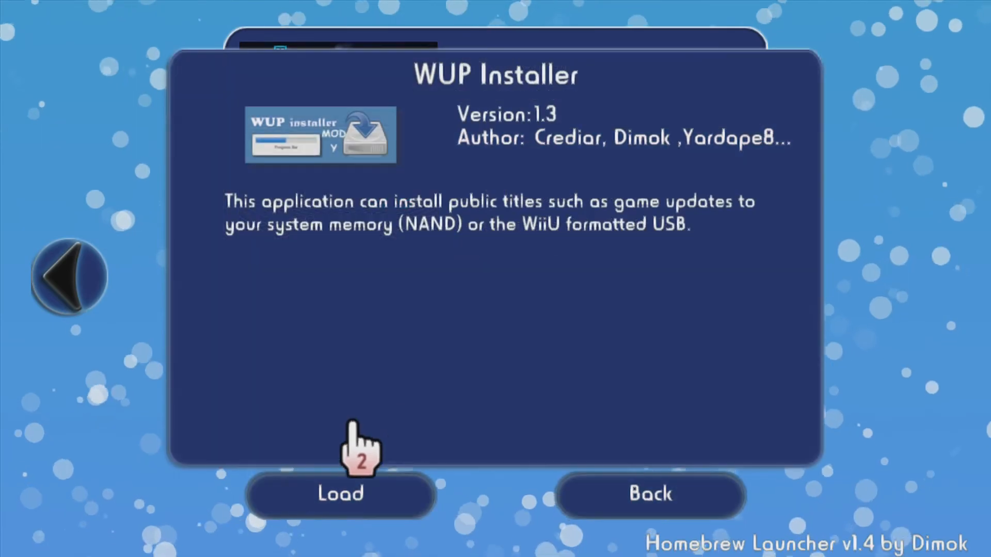
Load WUP Installer from Homebrew Launcher to install the game from SD
{"action": "left_click", "coordinate": [341, 494]}
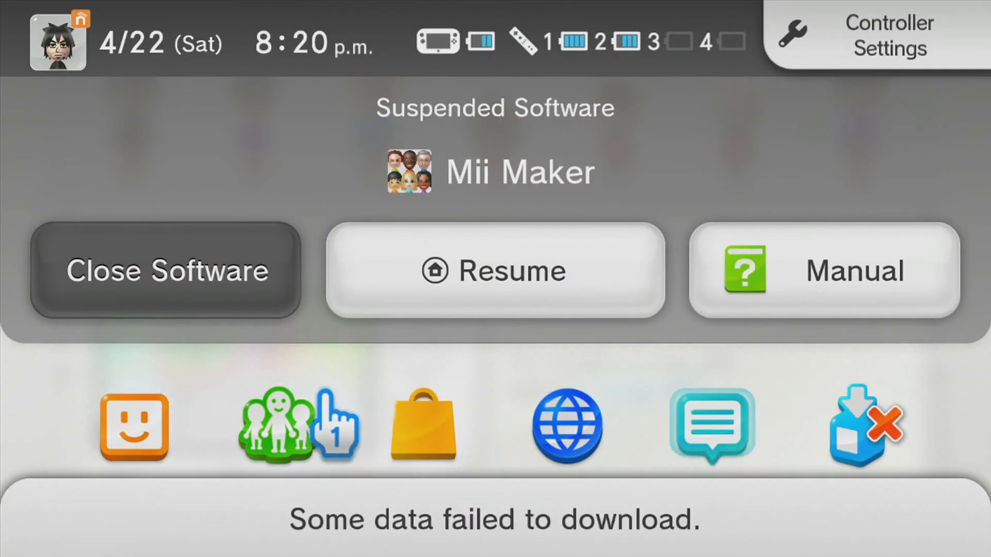
Leave Controller Settings and start The Legend of Zelda: A Link to the Past from the Wii U Menu
{"action": "left_click", "coordinate": [872, 35]}
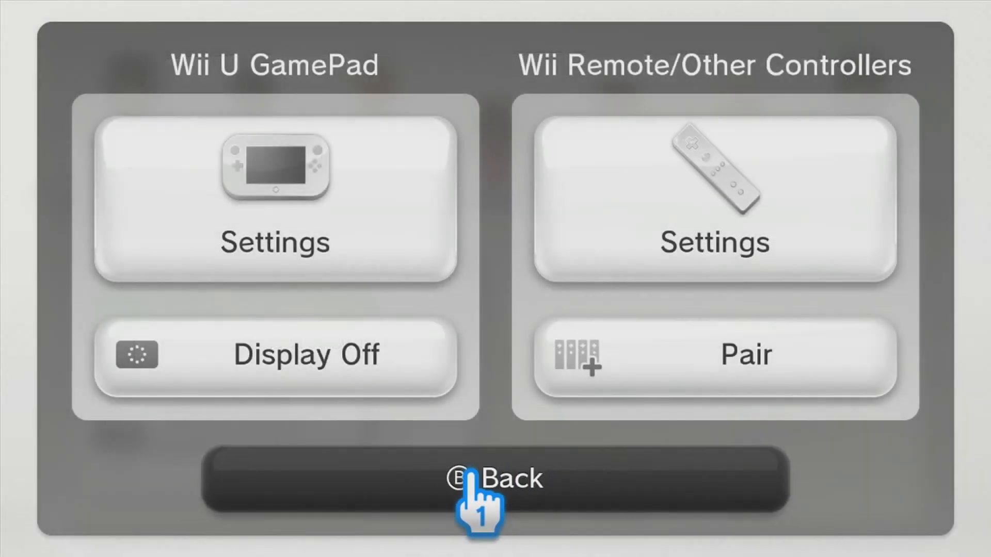
{"action": "left_click", "coordinate": [495, 478]}
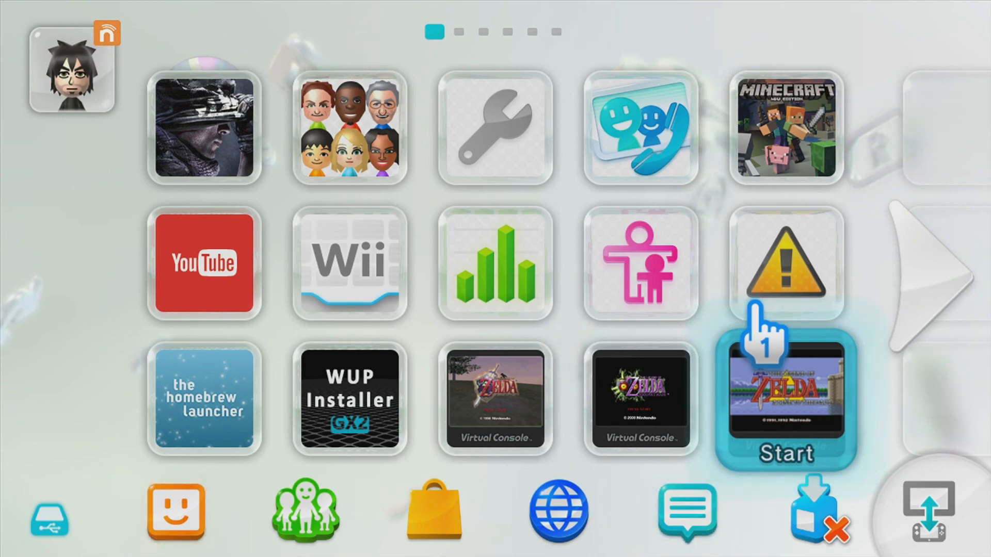
{"action": "left_click", "coordinate": [785, 398]}
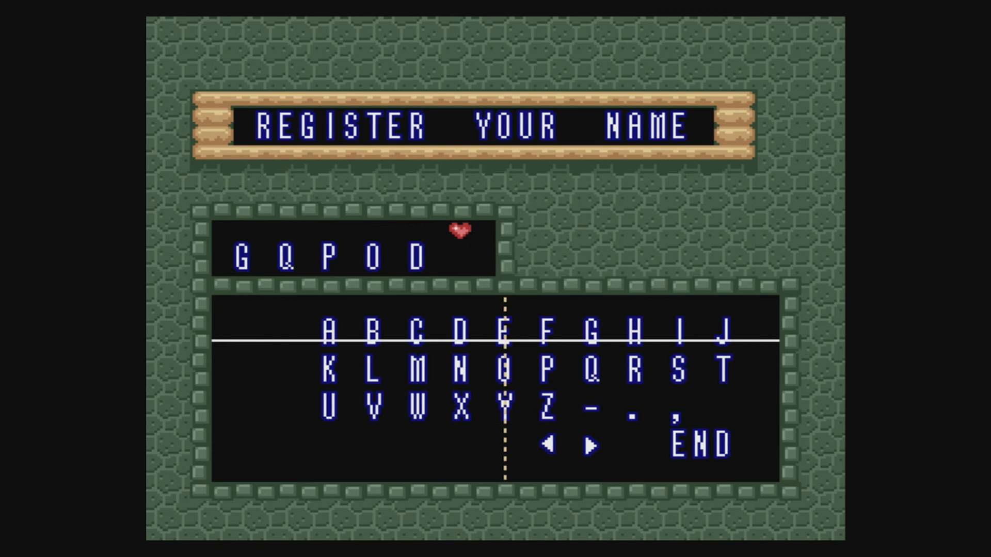
Select END to register the player name GQPOD
{"action": "left_click", "coordinate": [701, 442]}
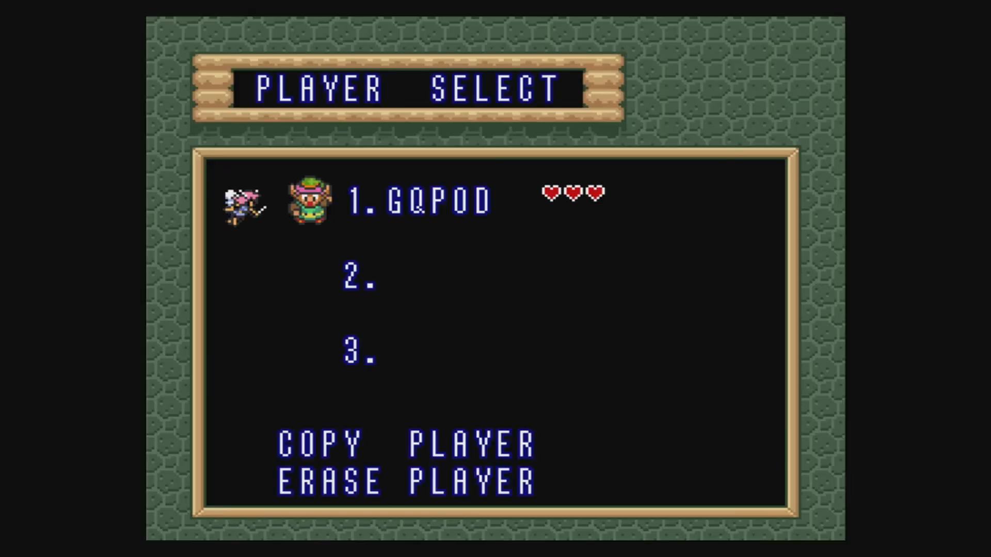
Start the GQPOD player file and advance Zelda's opening dialogue
{"action": "left_click", "coordinate": [417, 199]}
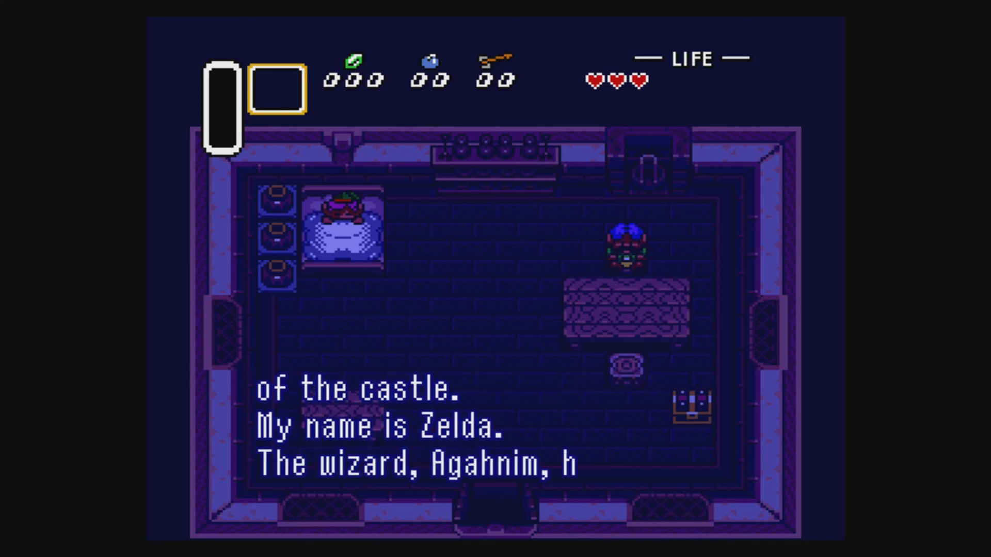
{"action": "key", "text": "enter"}
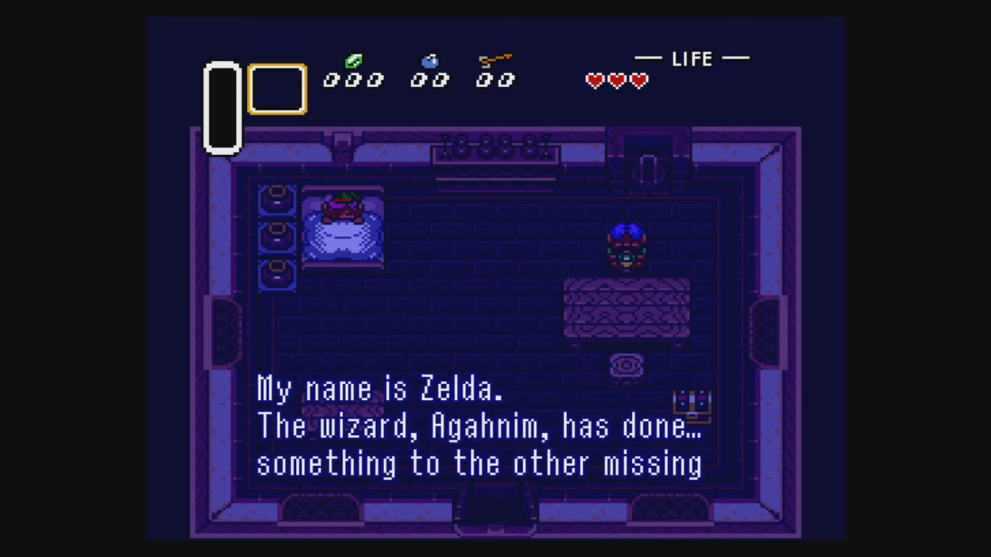